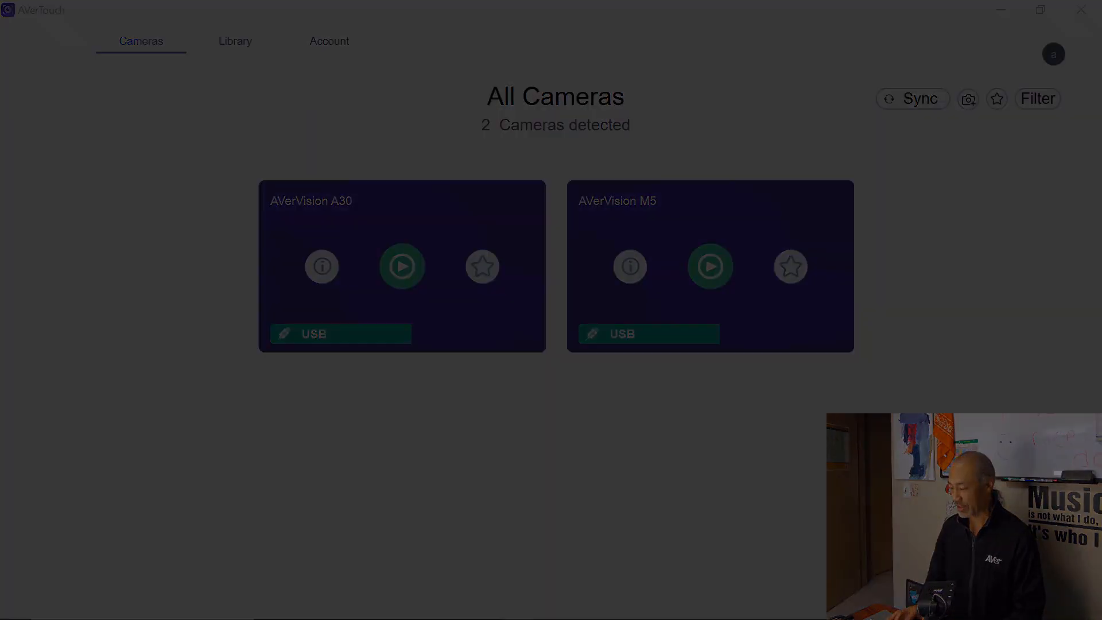
Step: Start the live view from the AVerVision M5 camera card on the All Cameras page
click(710, 266)
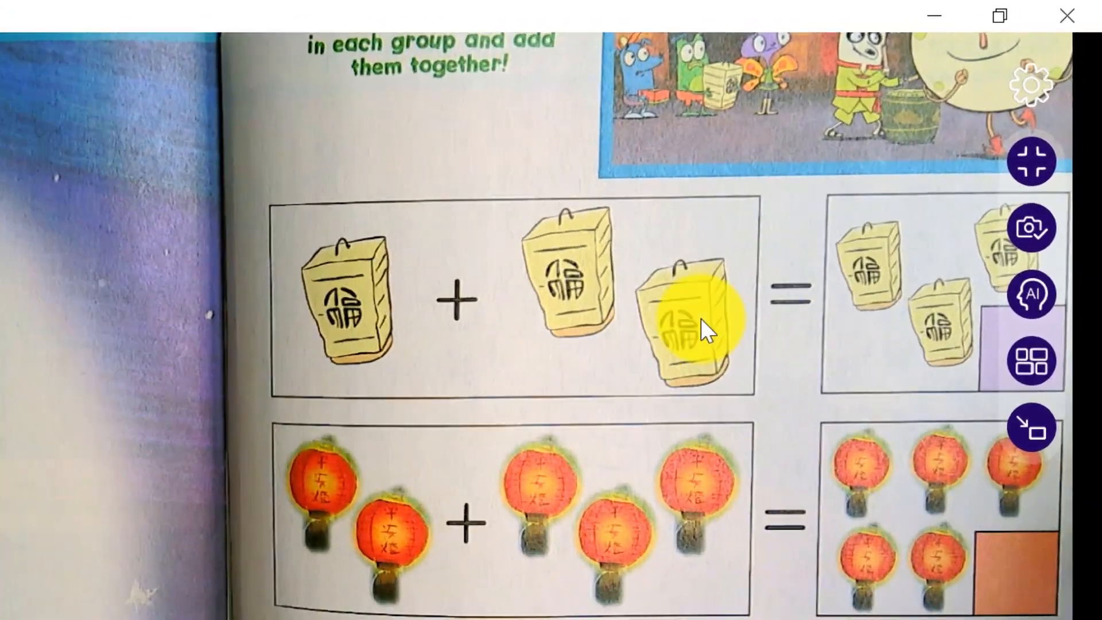
Step: Open Camera Settings for the M5 live view via the gear icon
click(1033, 83)
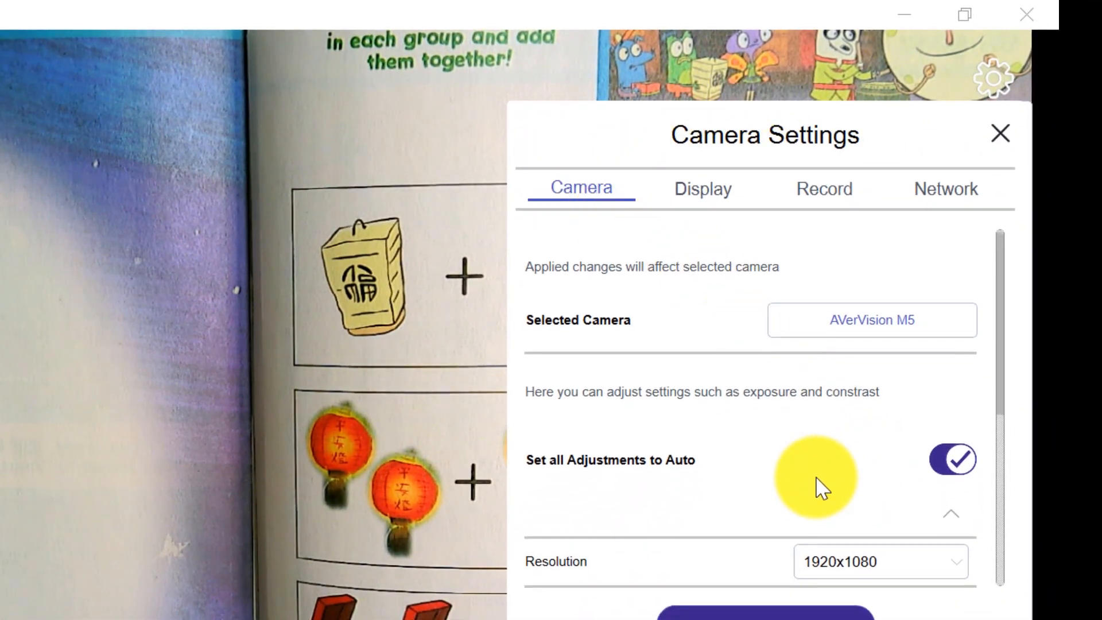
scroll(down, 3)
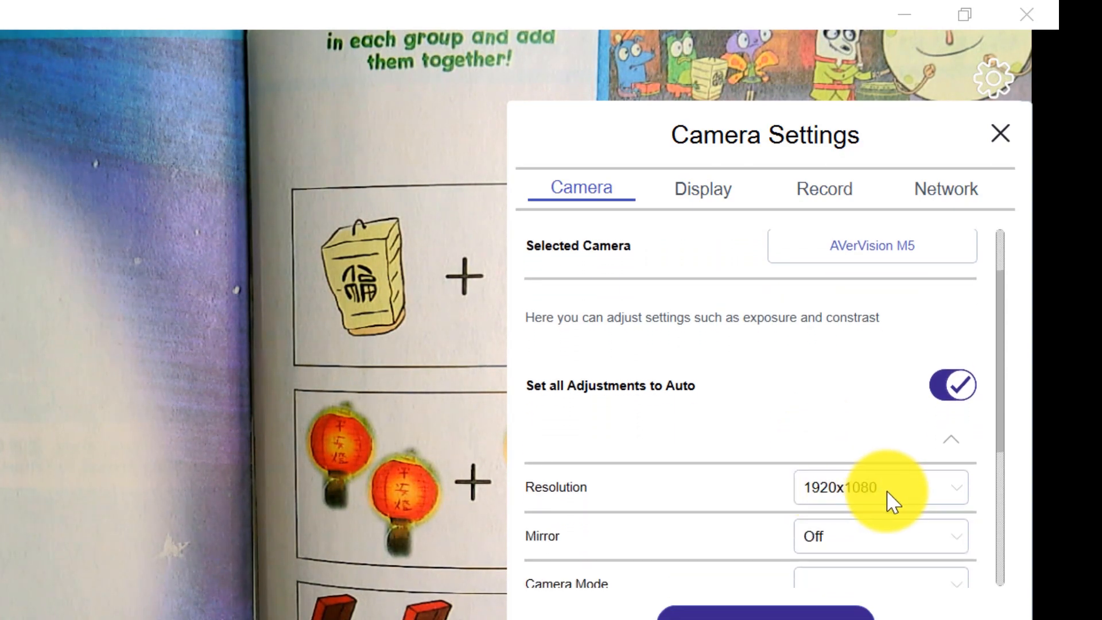